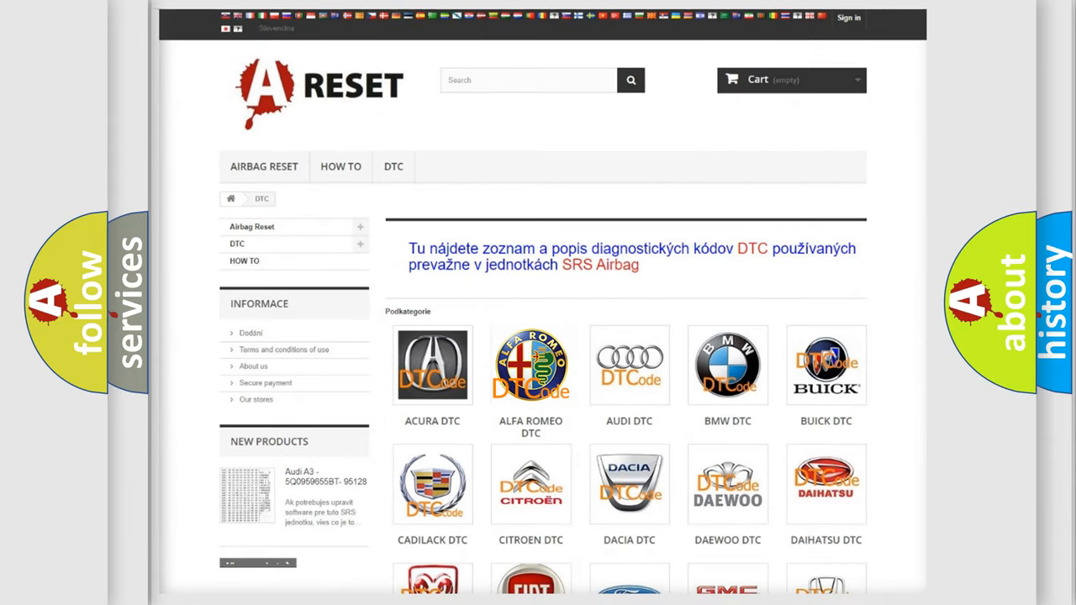
# Open the ALFA ROMEO DTC tile and scroll through its airbag fault code list
pyautogui.click(531, 365)
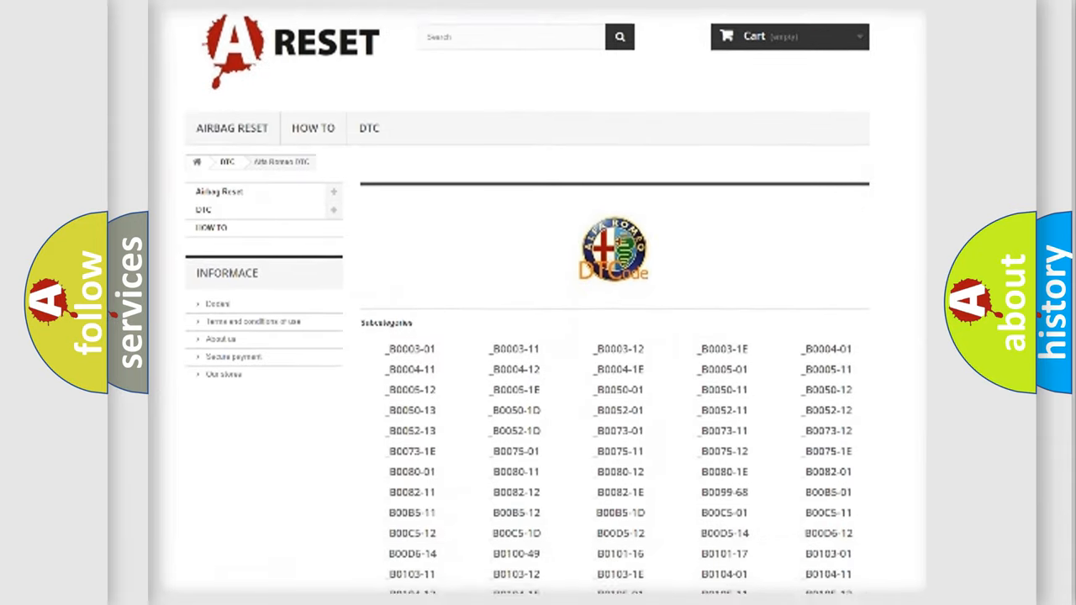
pyautogui.scroll(-3)
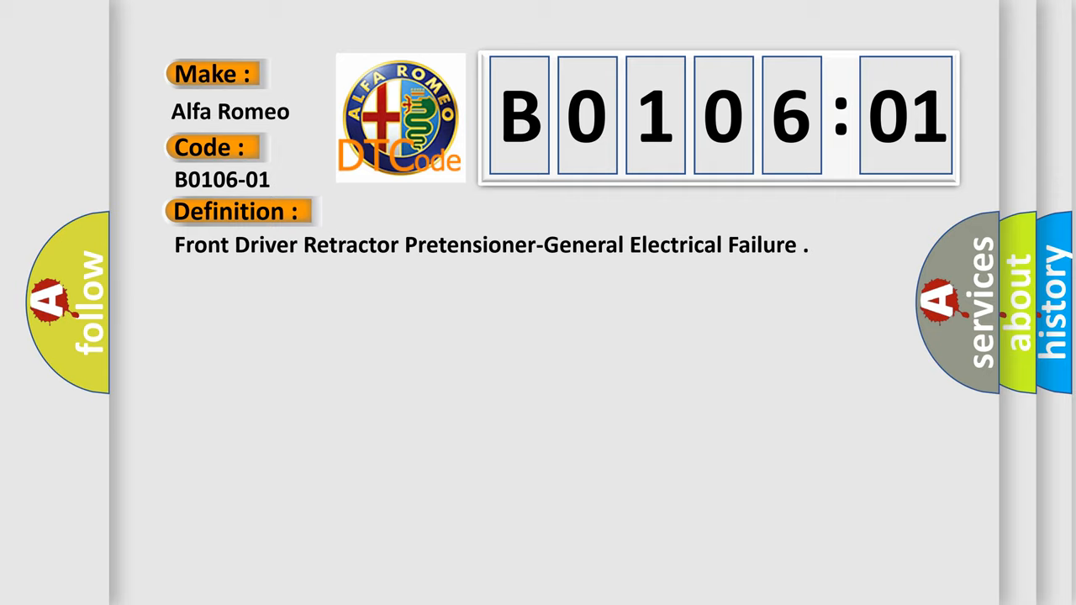
# Advance the slide to reveal the B0106-01 description about coupled squib lines
pyautogui.click(437, 211)
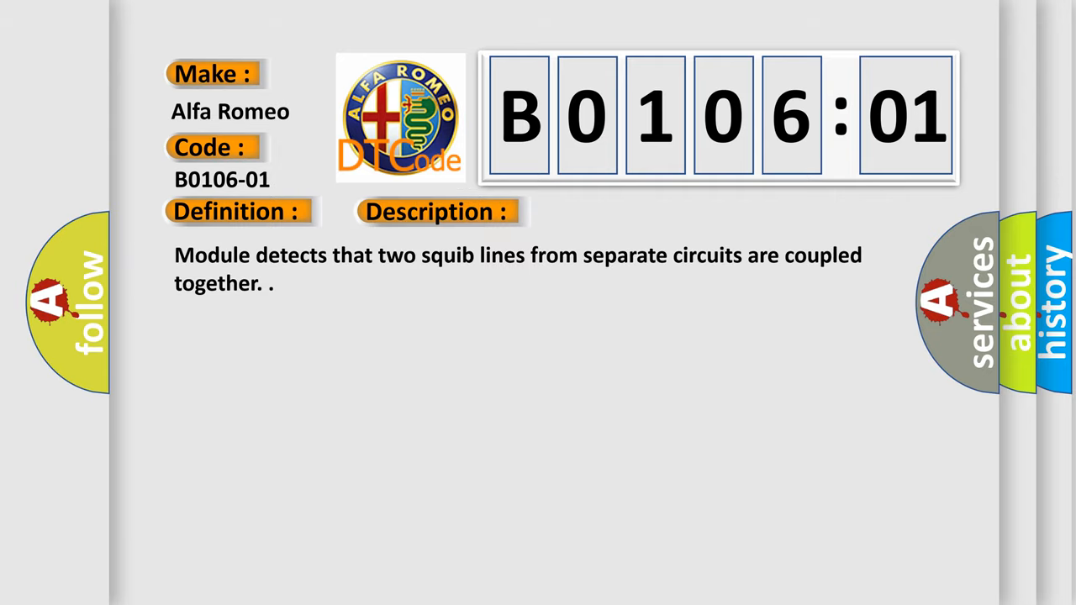